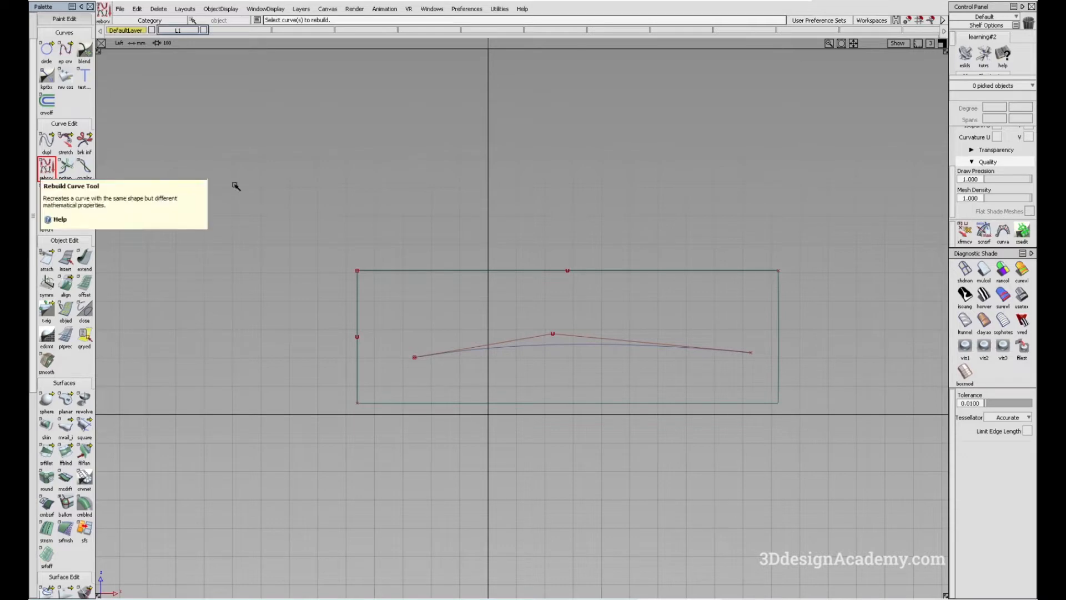
mouse_move(236, 168)
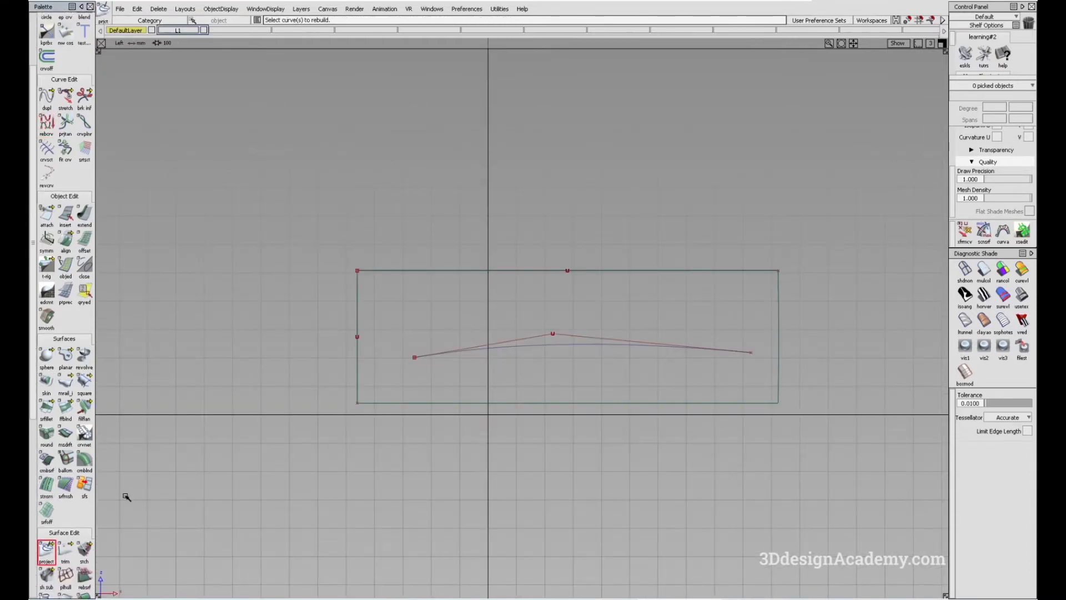
Step: Rebuild the projected curve as a degree-2, 10-span duplicate, then deselect everything
click(45, 550)
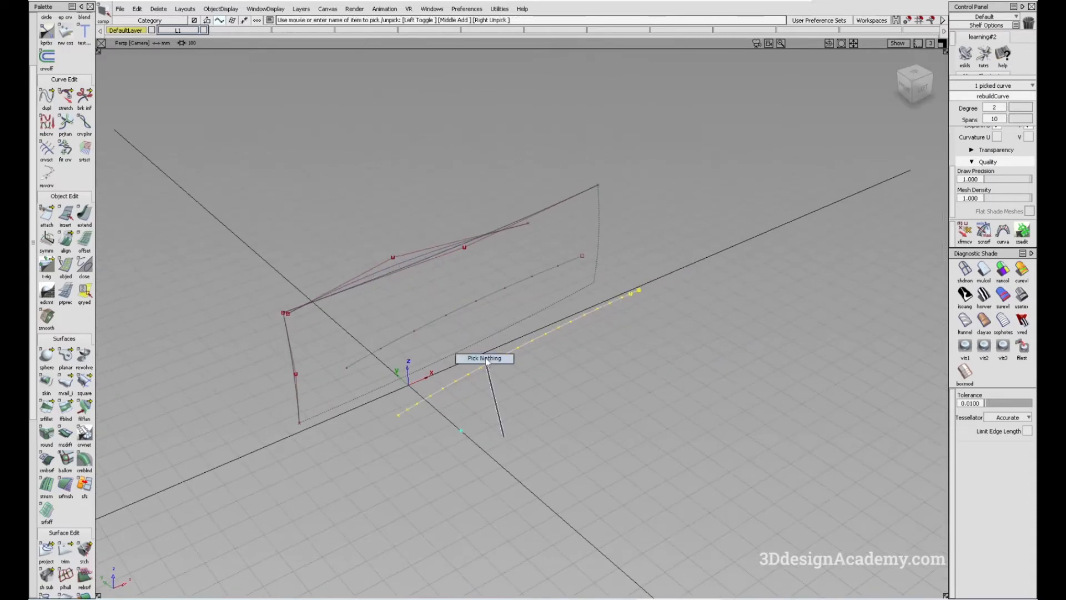
click(473, 354)
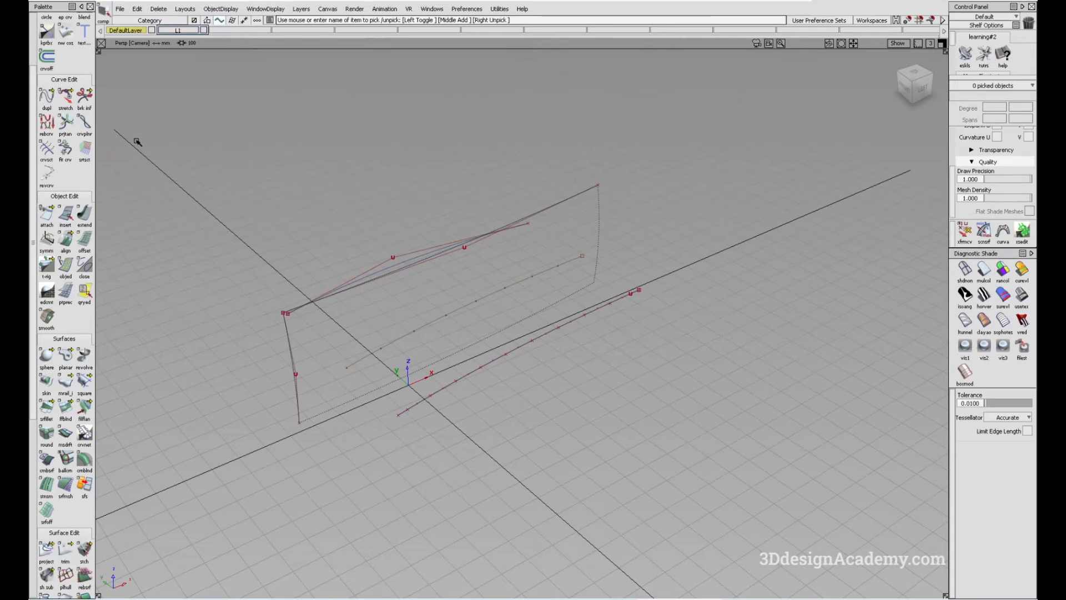
click(47, 122)
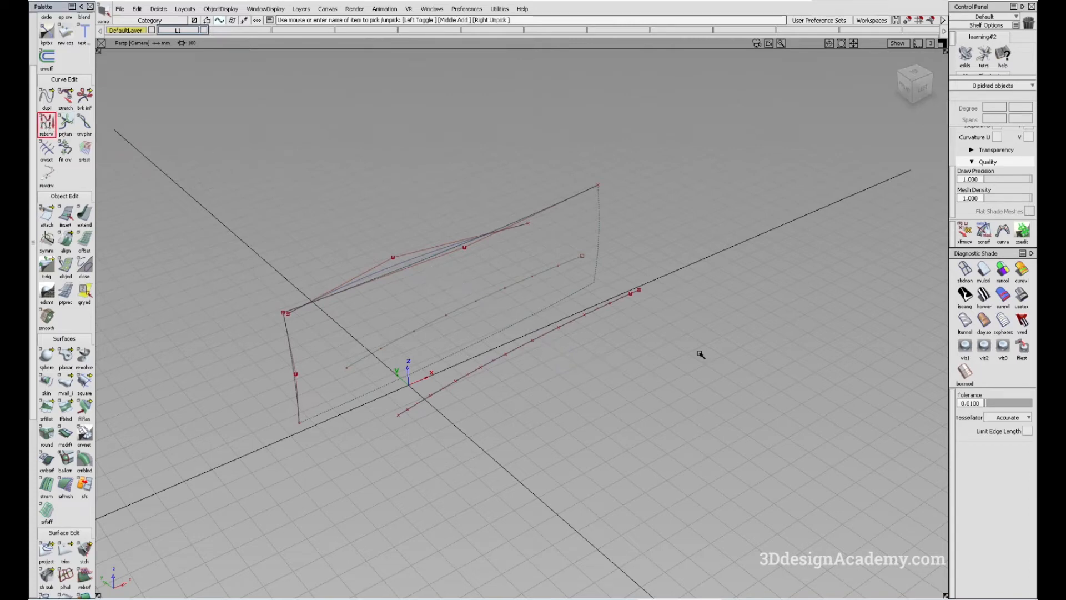
Step: Rebuild the curve again as a degree-2, 3-span duplicate and select it to verify
click(574, 322)
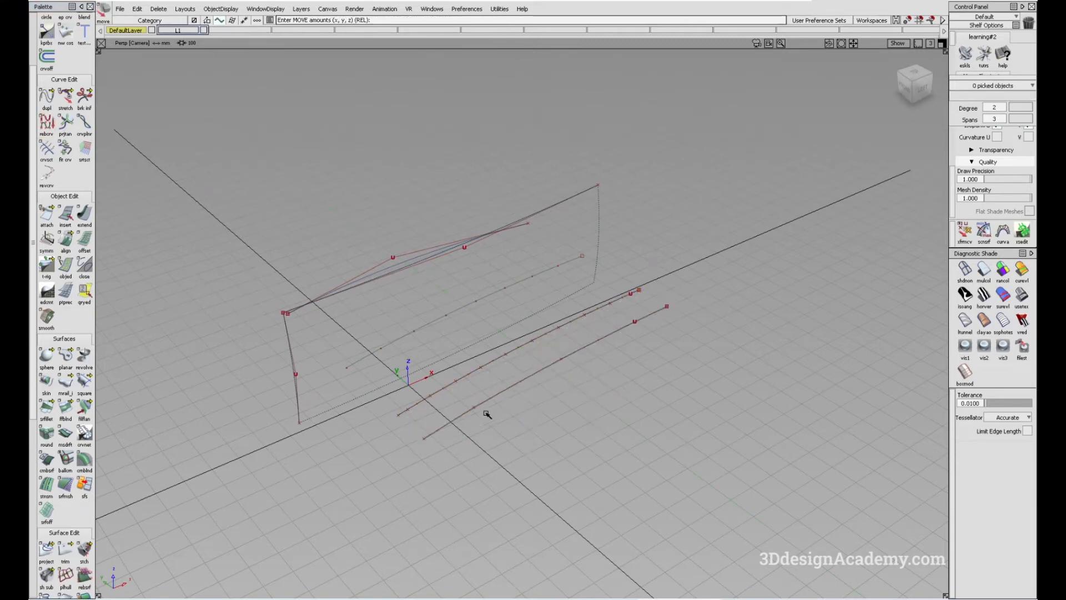
click(486, 414)
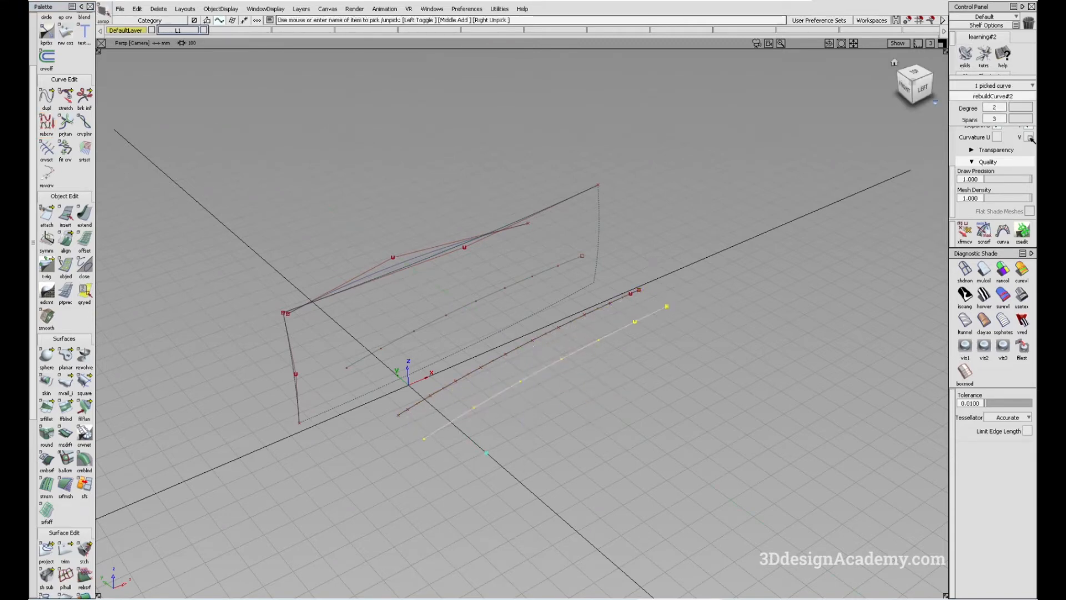